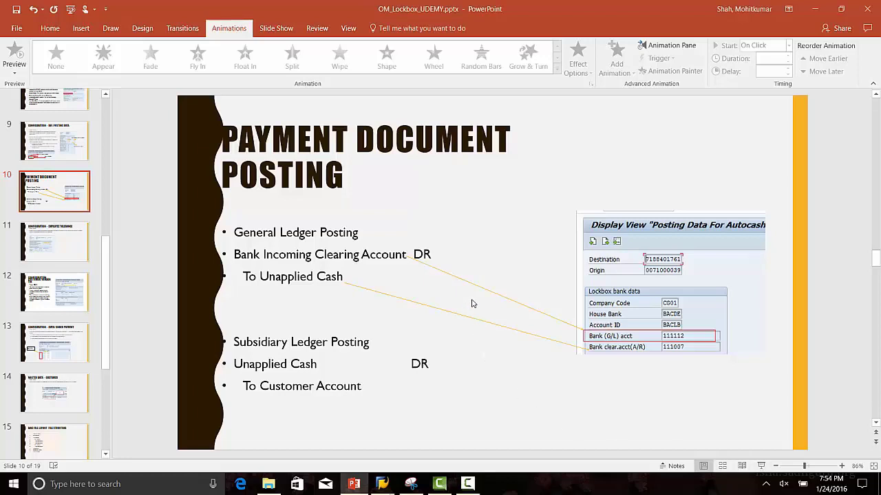
mouse_move(635, 393)
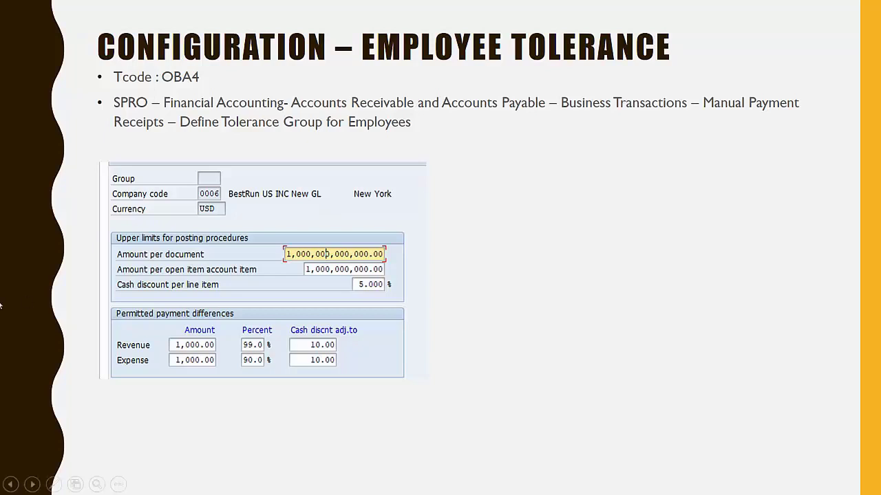
mouse_move(130, 162)
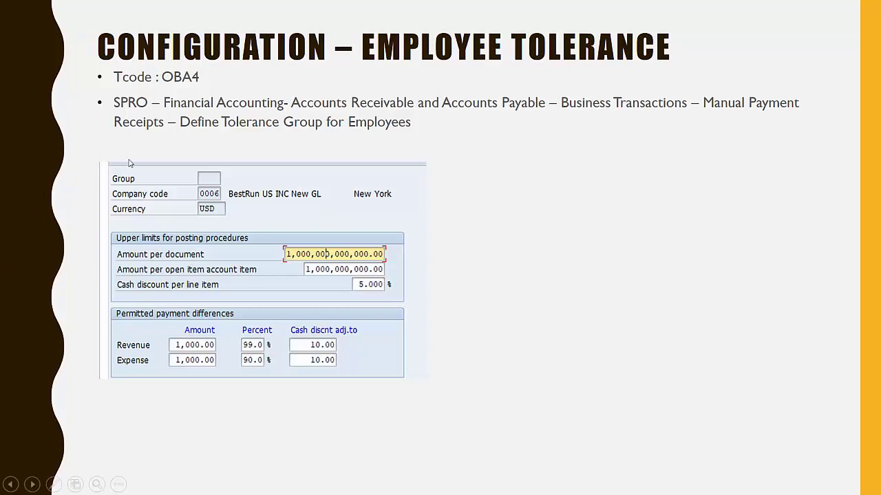
mouse_move(376, 416)
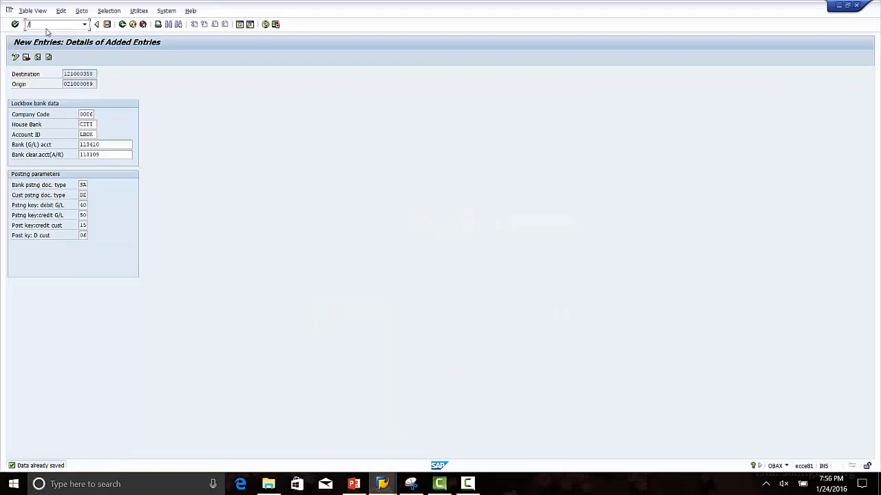
- Run OBA4 and open the tolerance group entry for company code 0006
type("/noba")
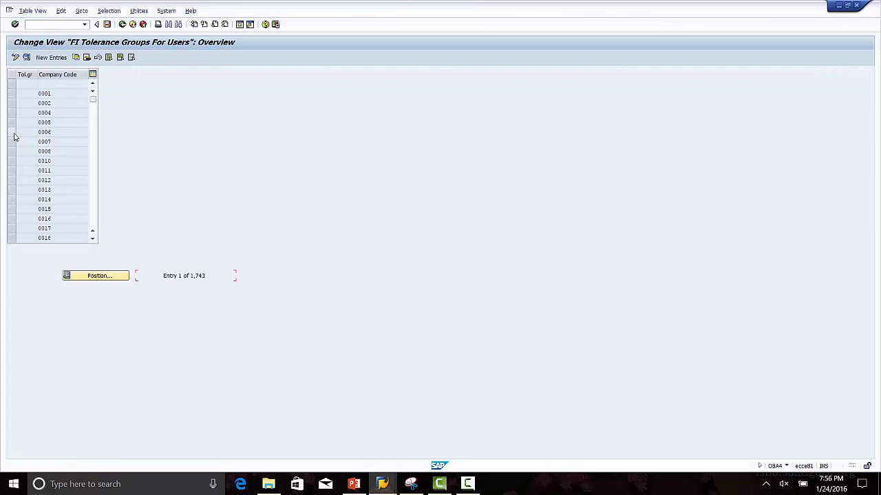
left_click(44, 132)
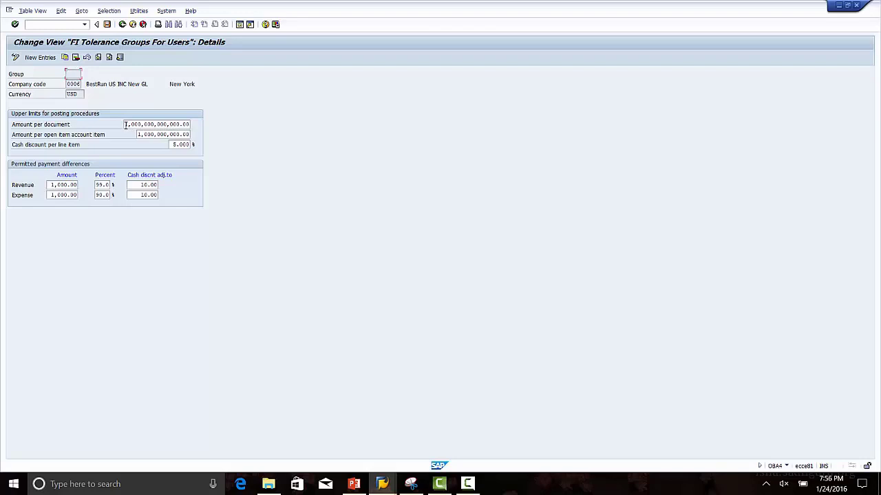
- Set the Amount per document limit to 1,000,000.00
left_click(157, 124)
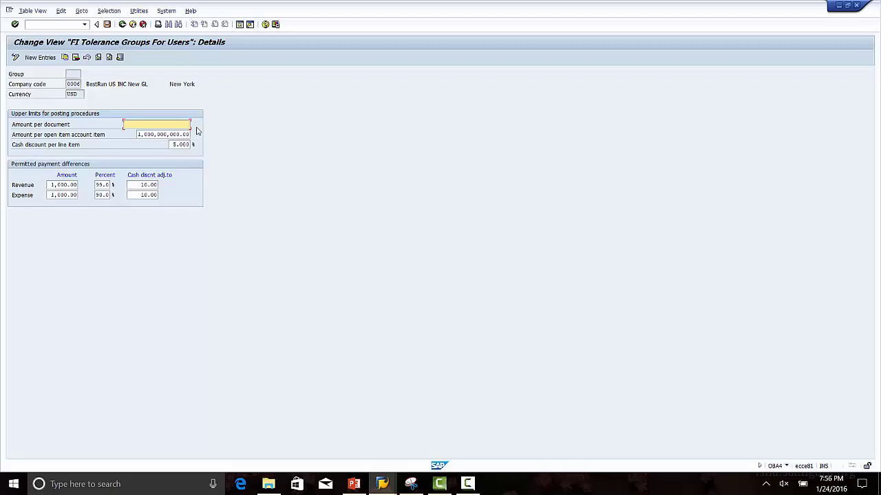
type("100000")
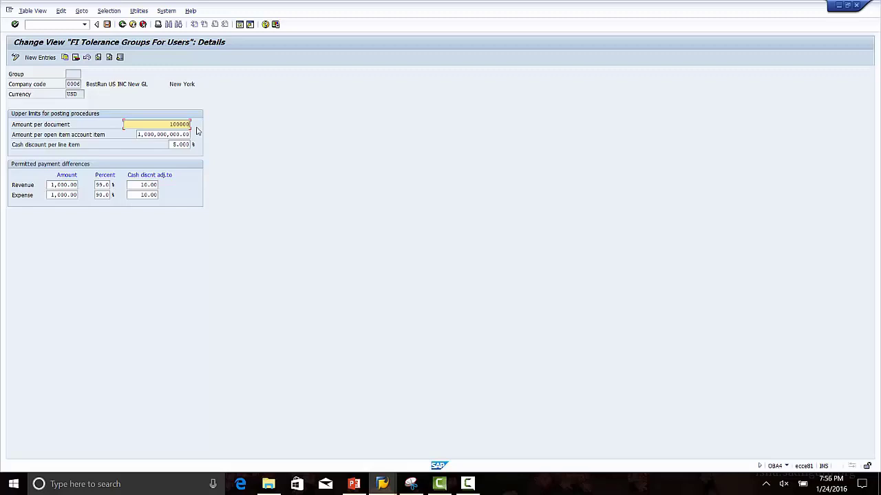
type("1,000,000.00")
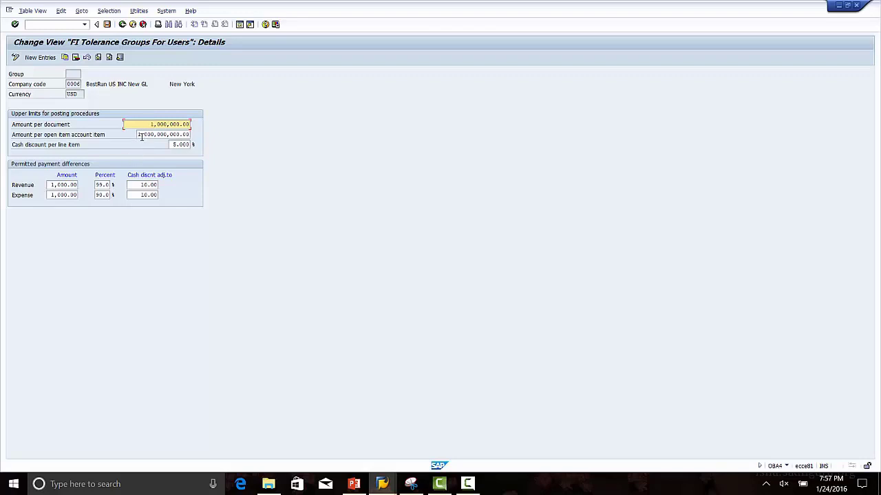
- Set the Amount per open item account item limit to 100,000.00
left_click(162, 135)
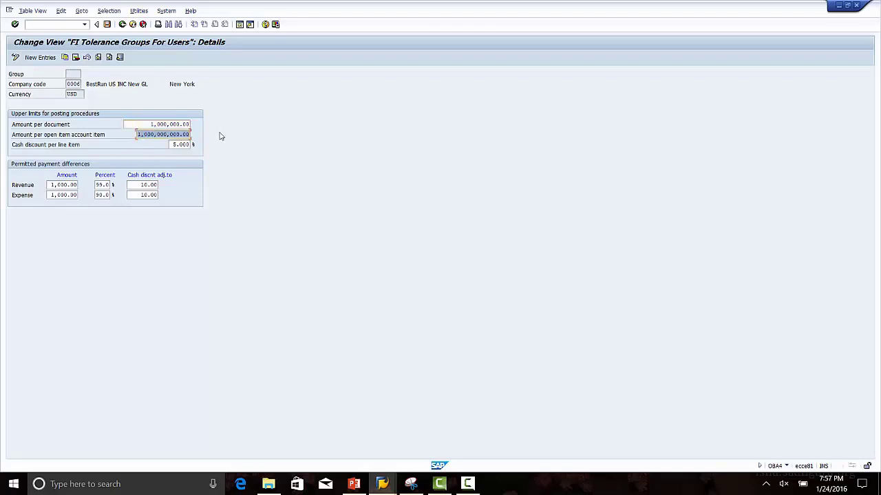
type("10000")
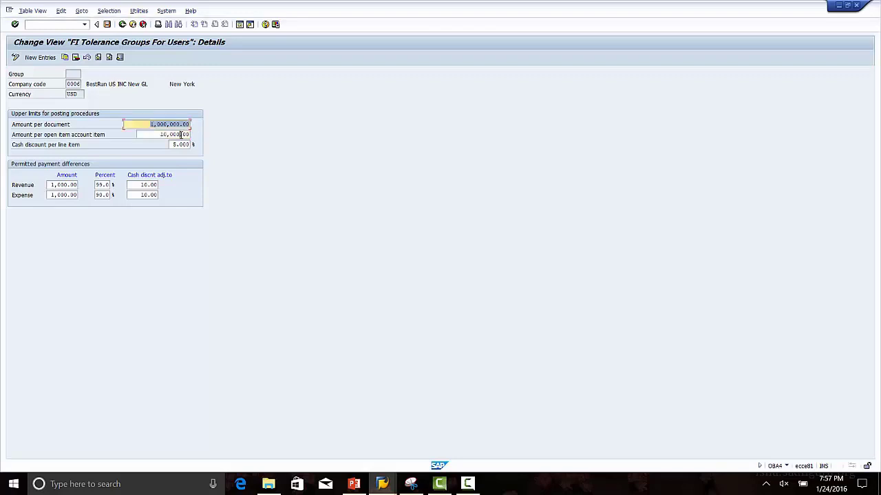
left_click(171, 135)
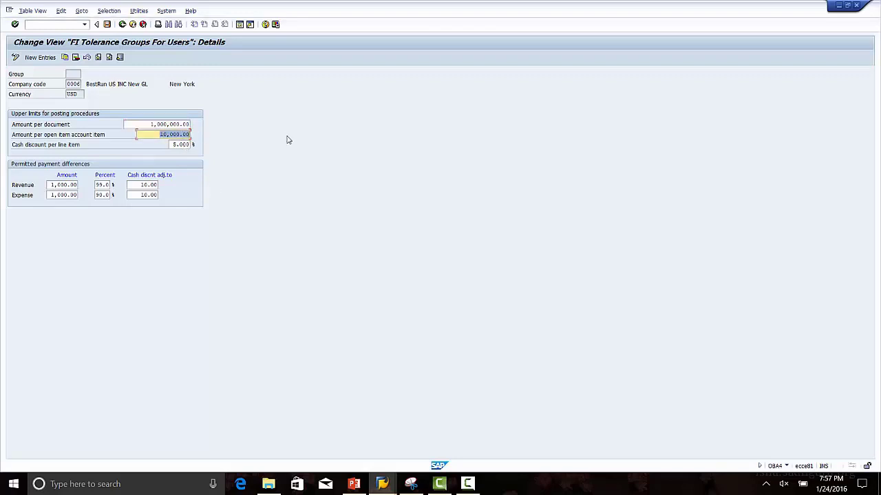
type("100000")
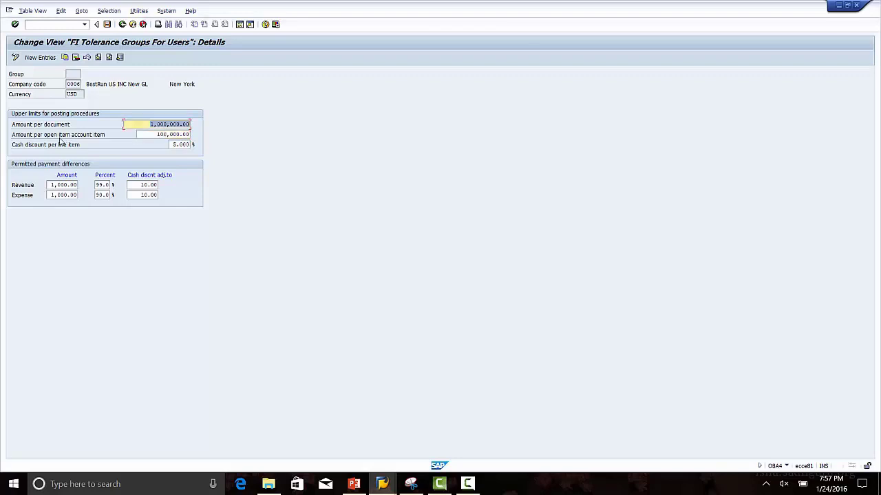
left_click(165, 135)
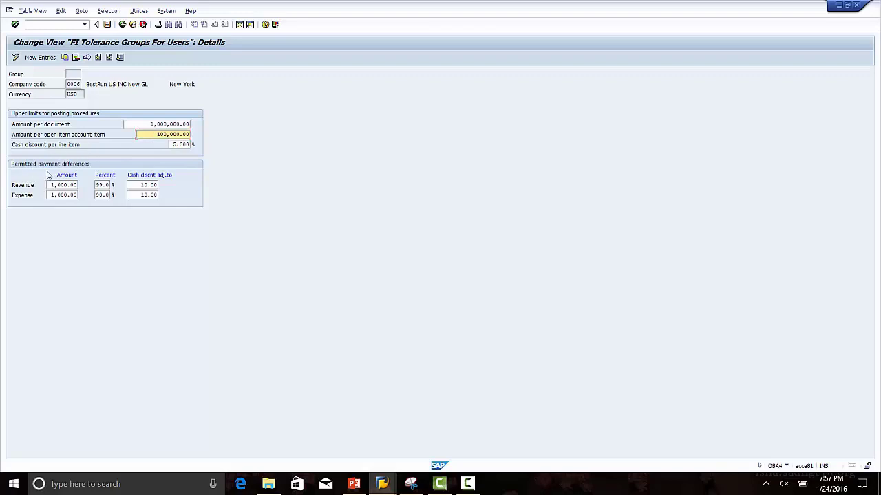
mouse_move(212, 225)
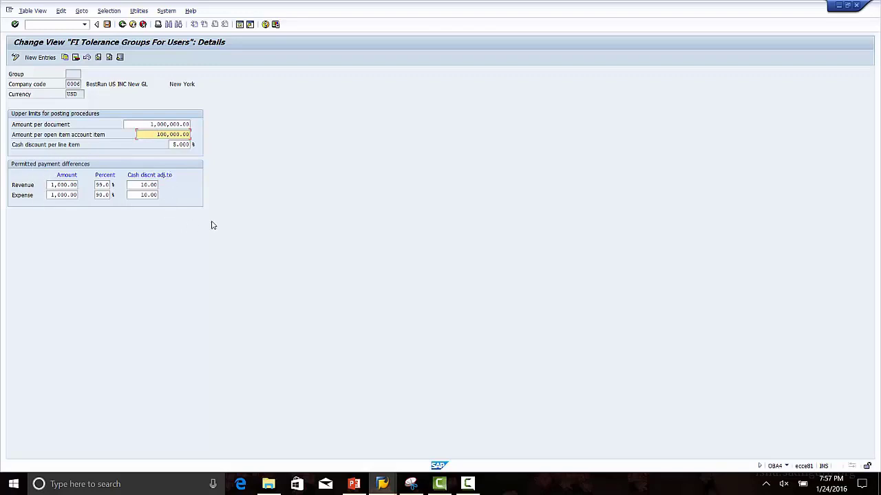
mouse_move(53, 283)
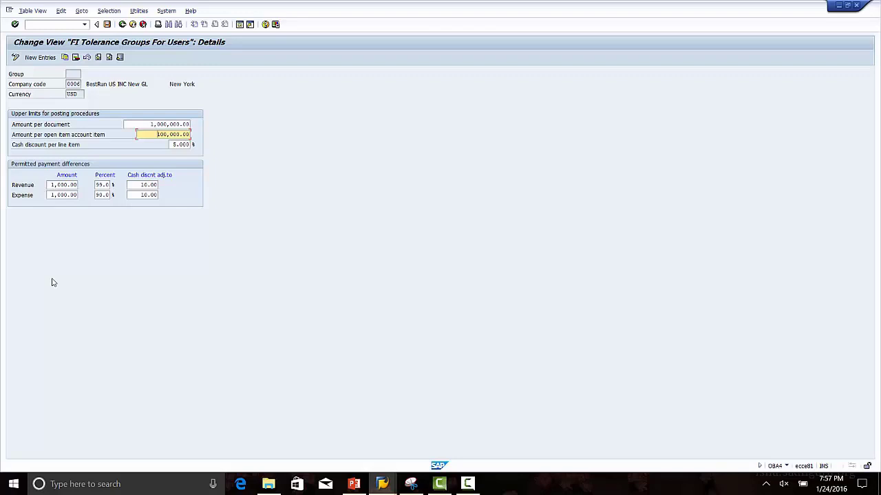
mouse_move(107, 24)
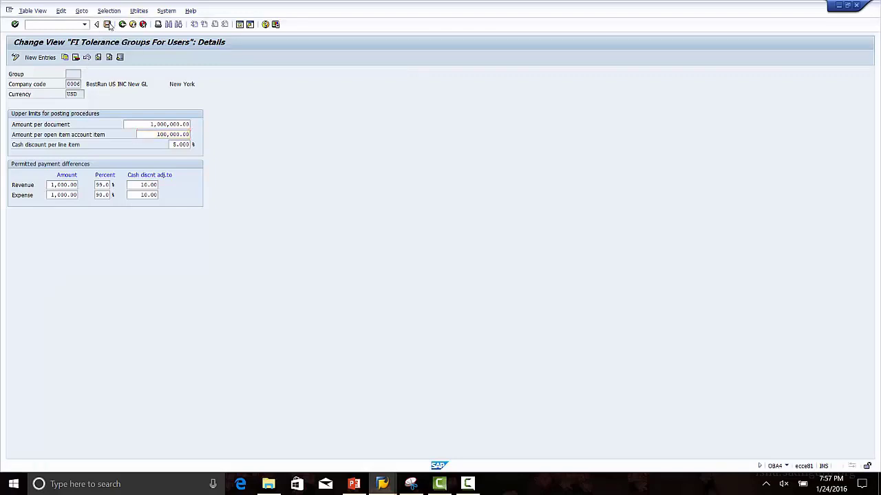
- Save the tolerance limits under the Lockbox_Test customizing request
left_click(109, 25)
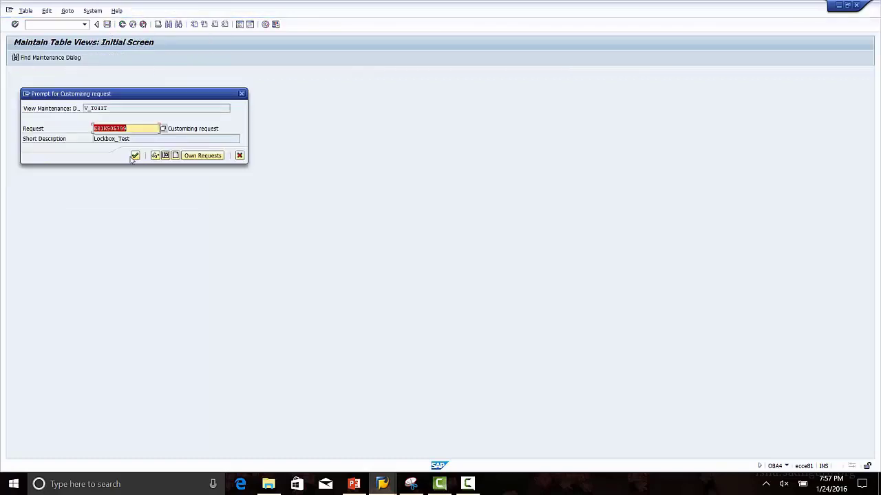
left_click(135, 155)
type("/")
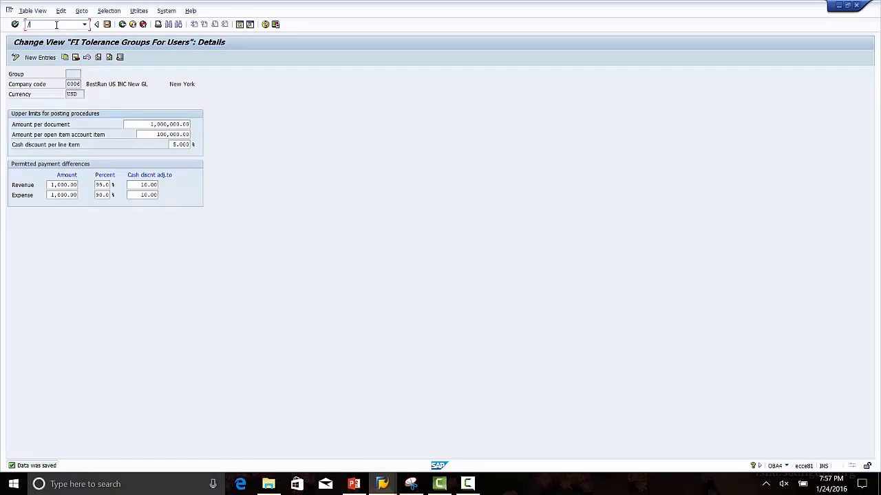
type("n")
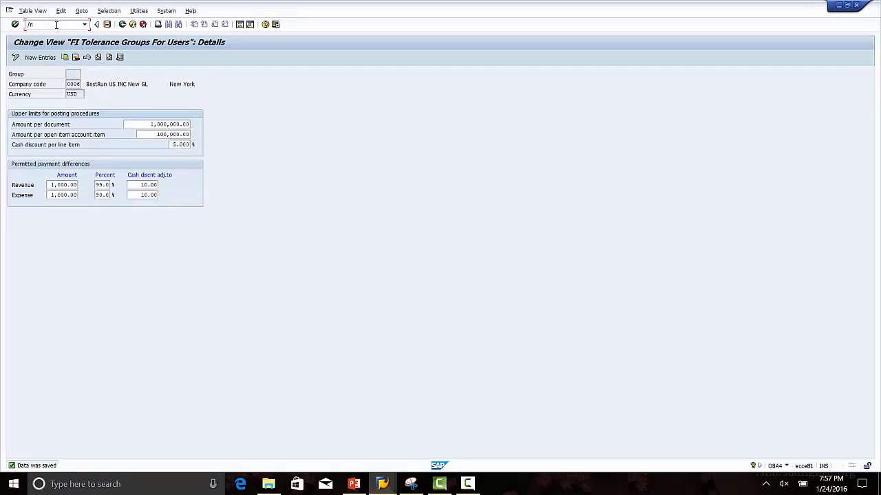
- Run OBA3 and open company code 0006's customer/vendor tolerances
type("l")
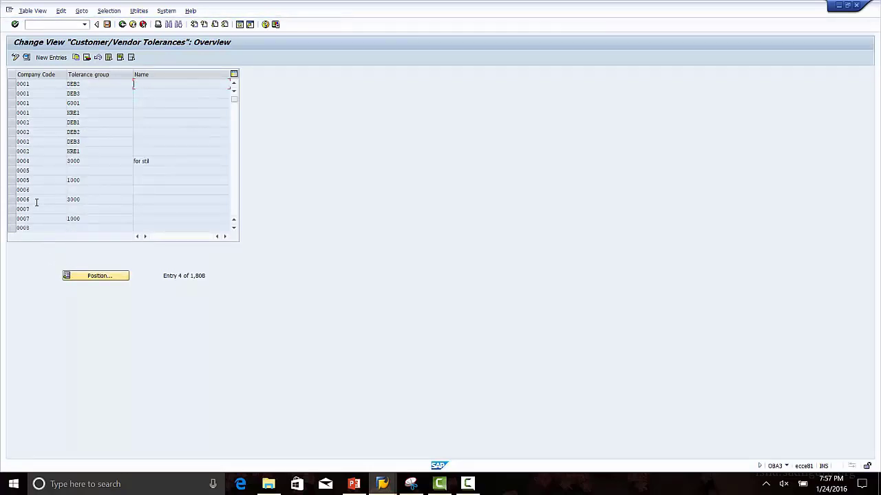
left_click(22, 190)
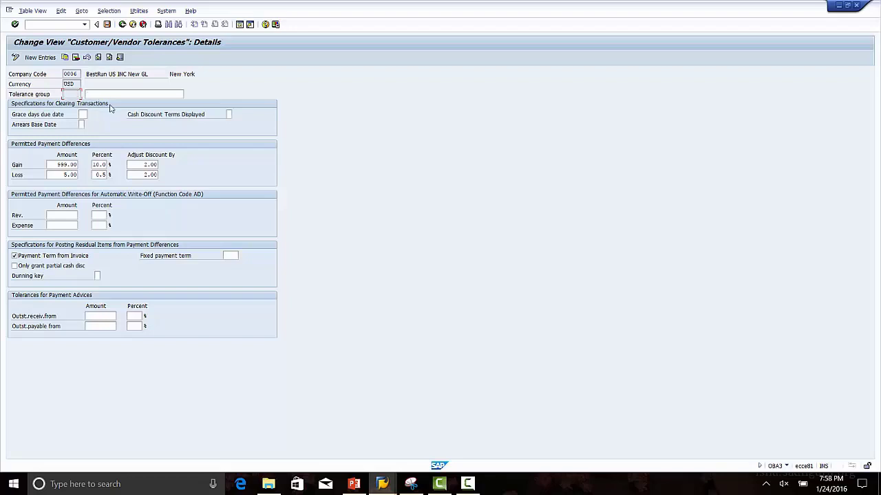
mouse_move(93, 140)
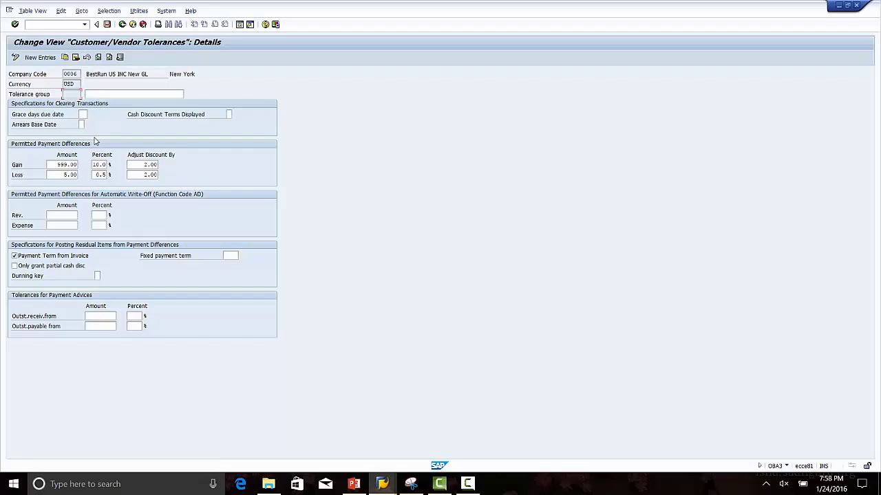
mouse_move(30, 150)
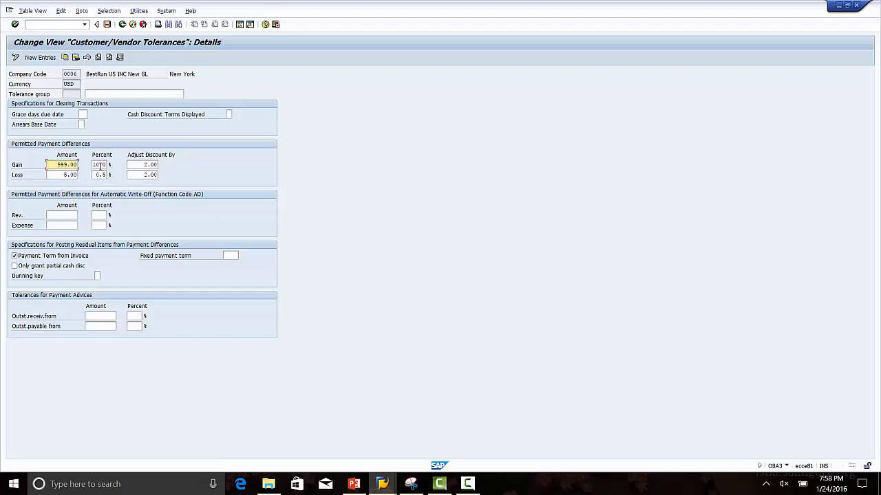
- Review the gain and loss payment difference limits for company code 0006
left_click(143, 165)
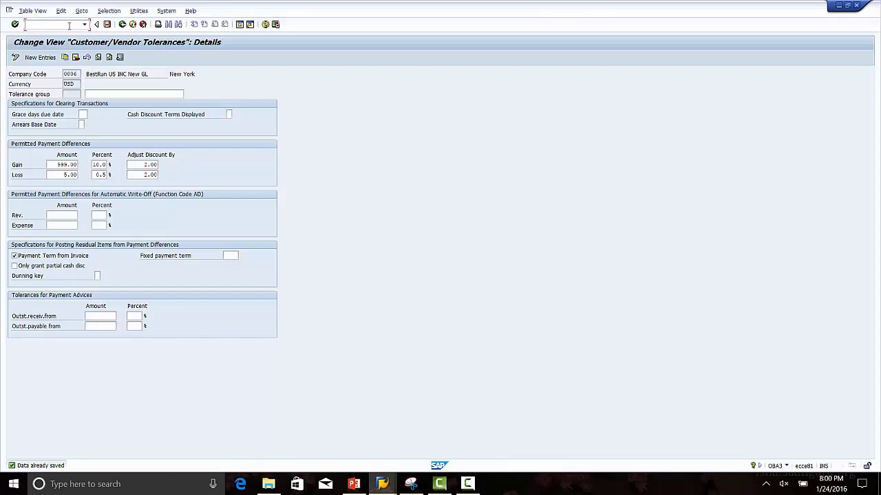
- Run OBXL and confirm the chart of accounts to list reason-code account assignments
type("/")
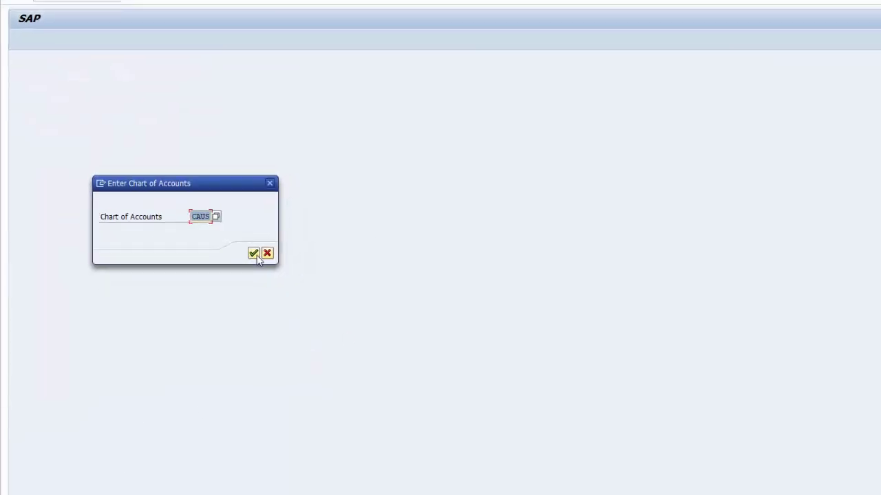
left_click(254, 253)
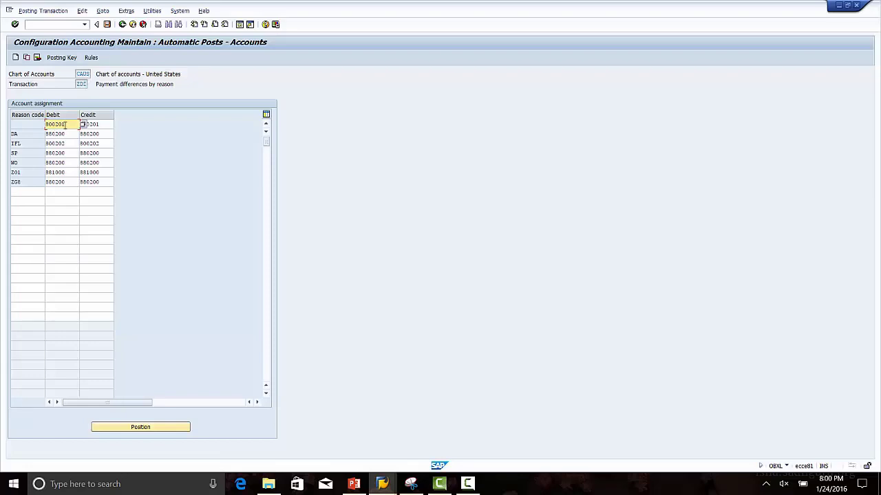
- Check the first reason code's credit account, then present the Over/Under Payment slide full screen
left_click(90, 124)
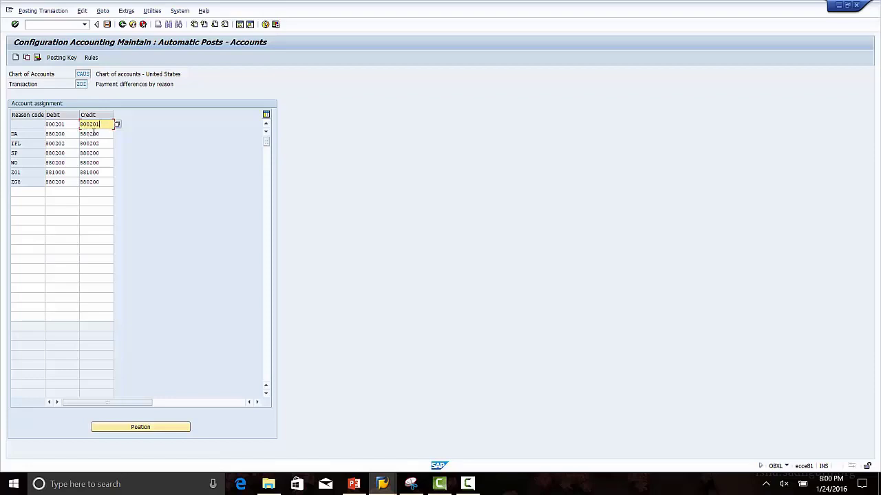
mouse_move(33, 127)
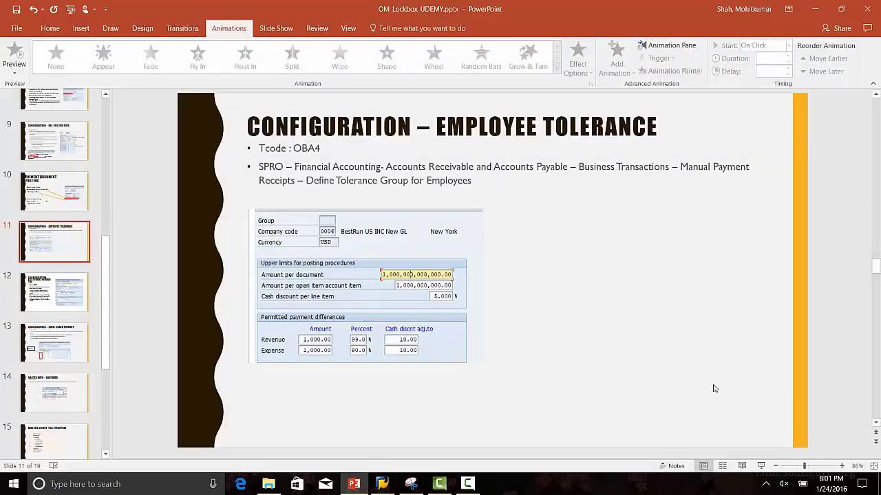
left_click(55, 292)
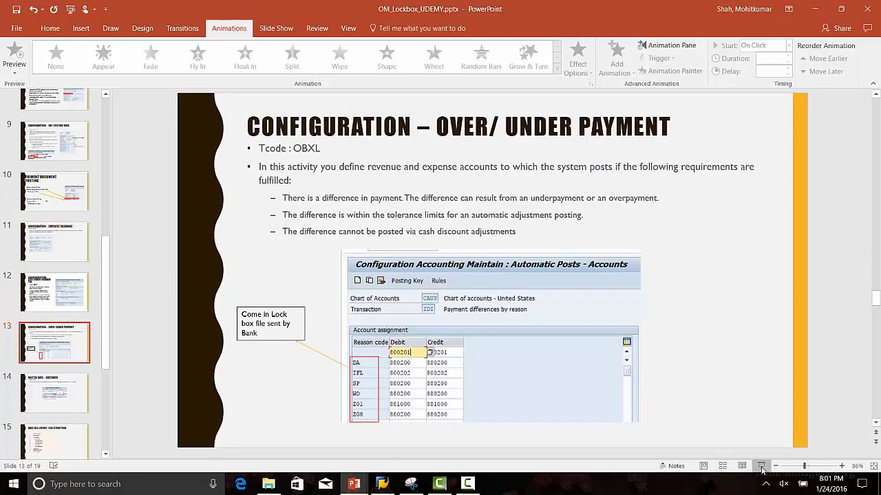
left_click(760, 467)
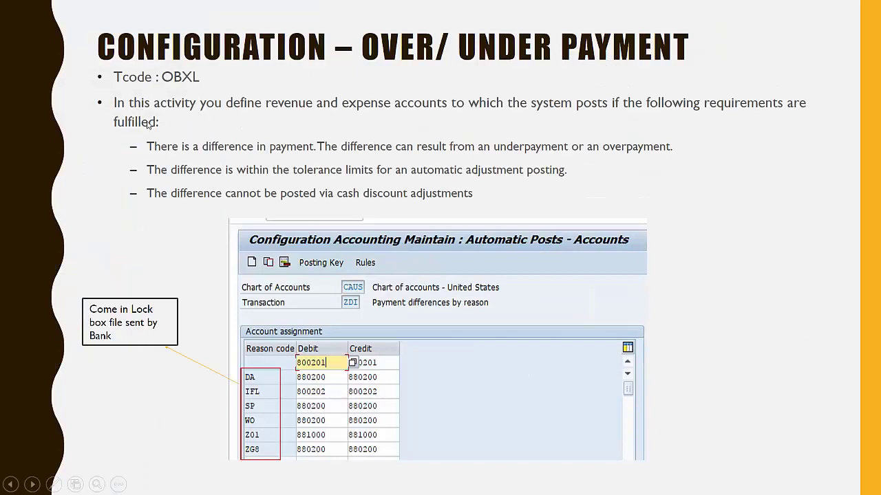
mouse_move(388, 112)
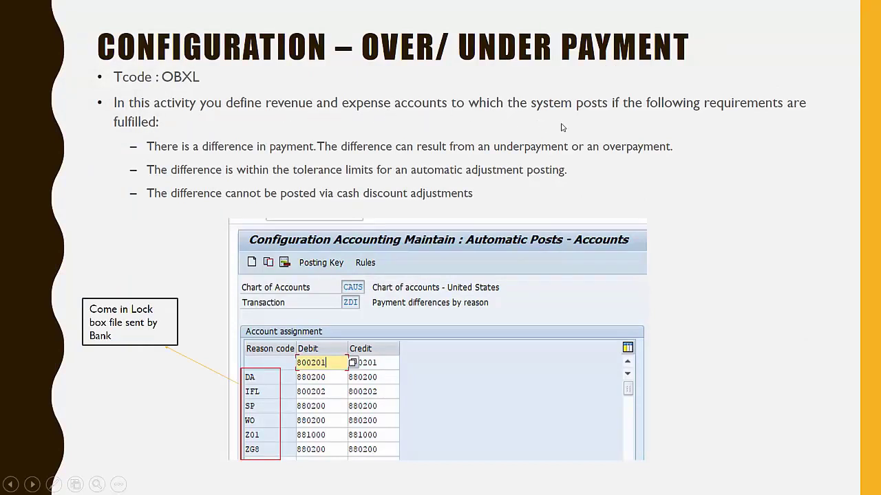
mouse_move(278, 211)
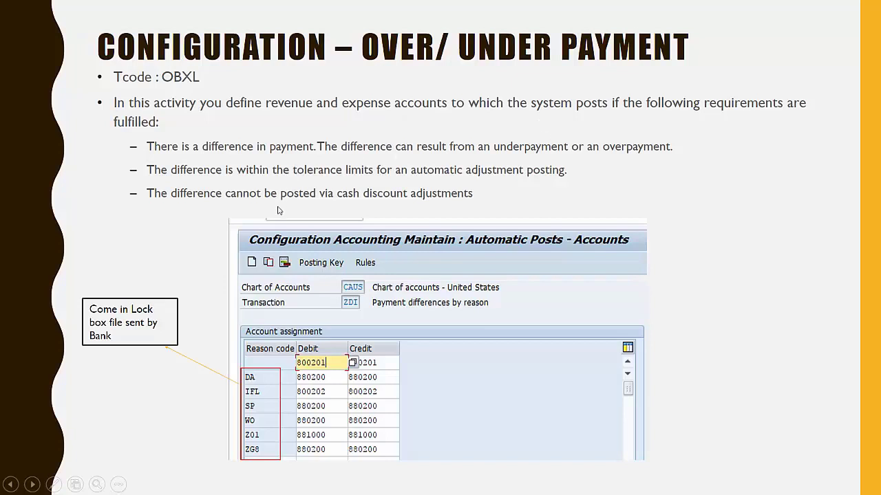
mouse_move(258, 166)
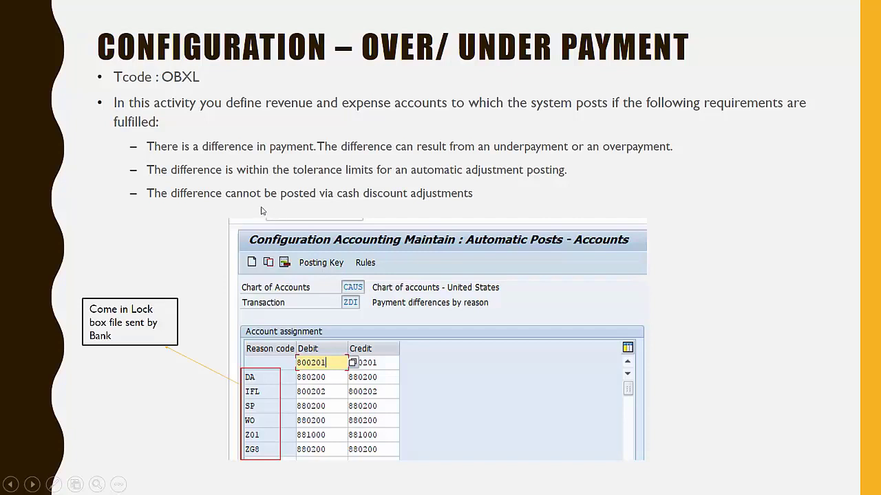
mouse_move(365, 181)
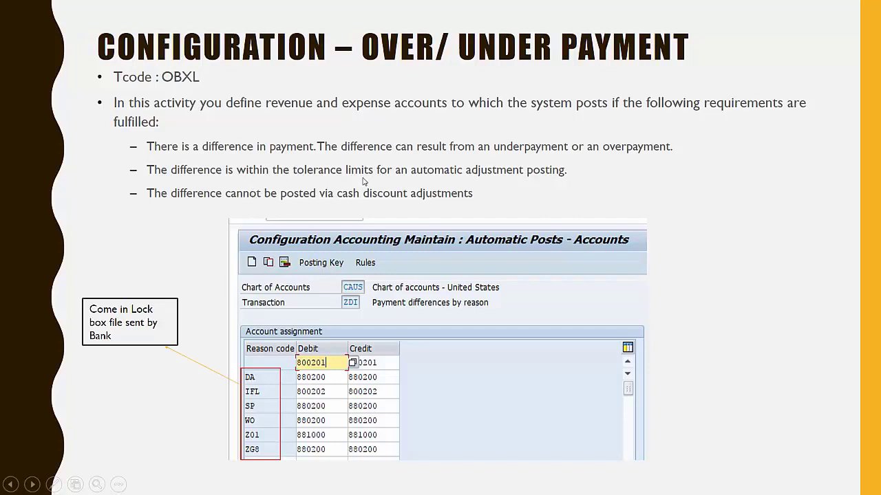
mouse_move(537, 181)
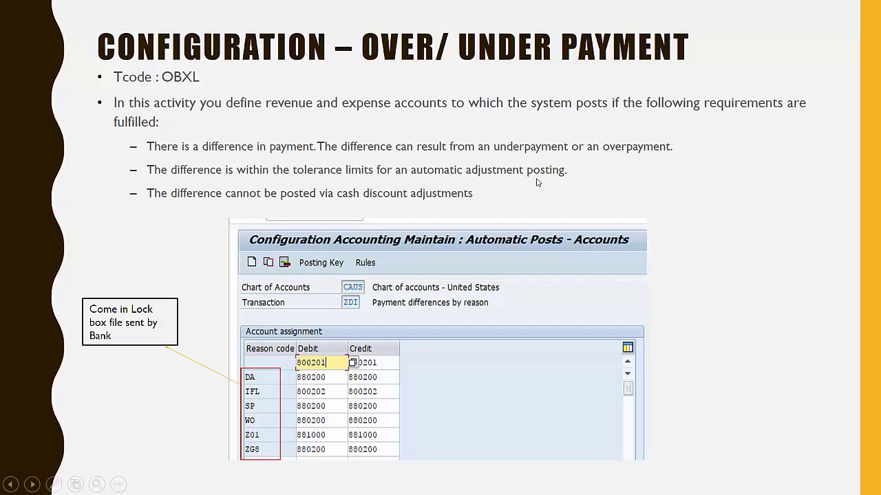
mouse_move(542, 193)
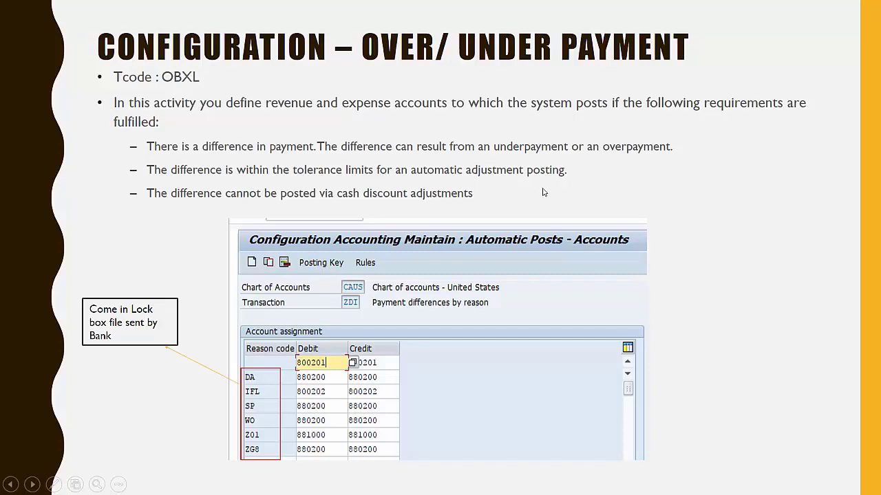
mouse_move(487, 193)
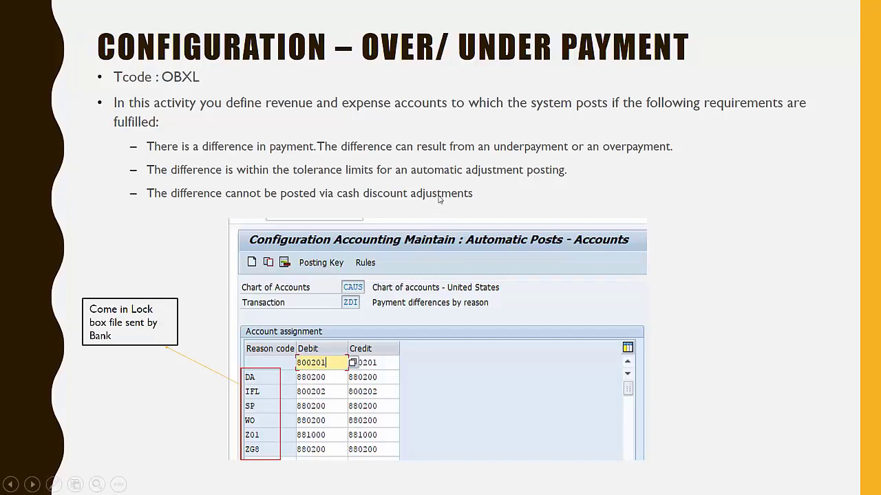
mouse_move(251, 209)
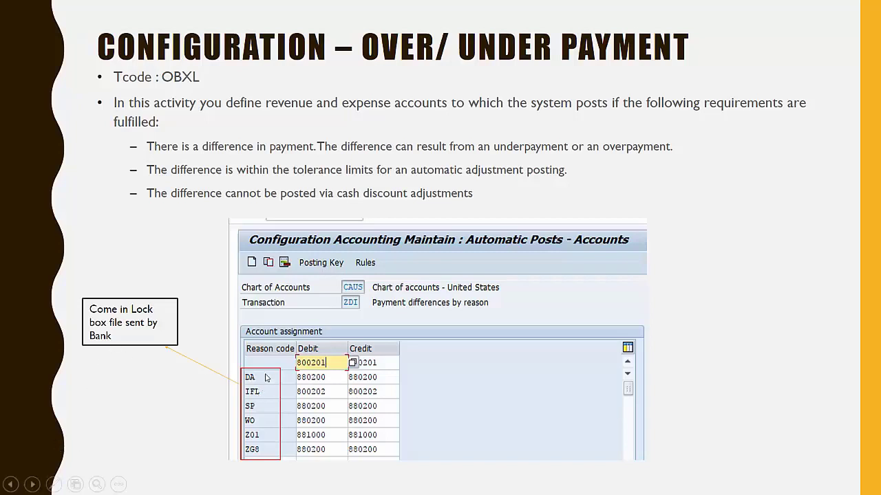
mouse_move(254, 407)
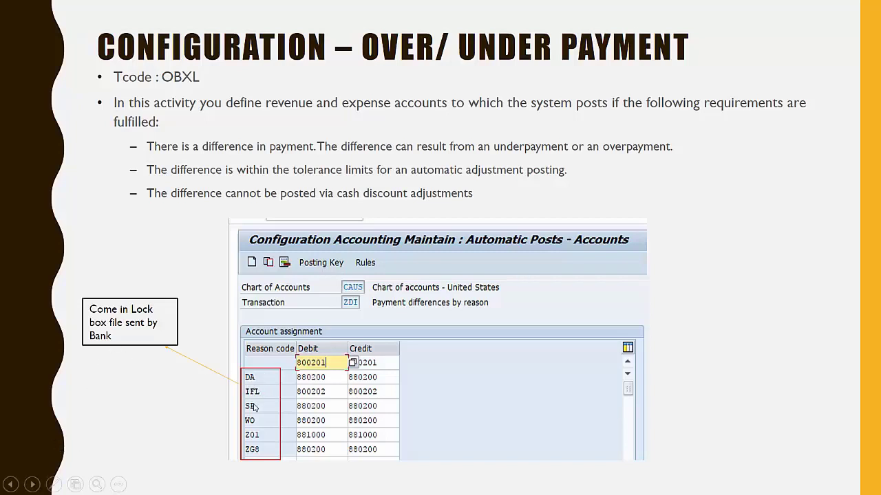
mouse_move(247, 418)
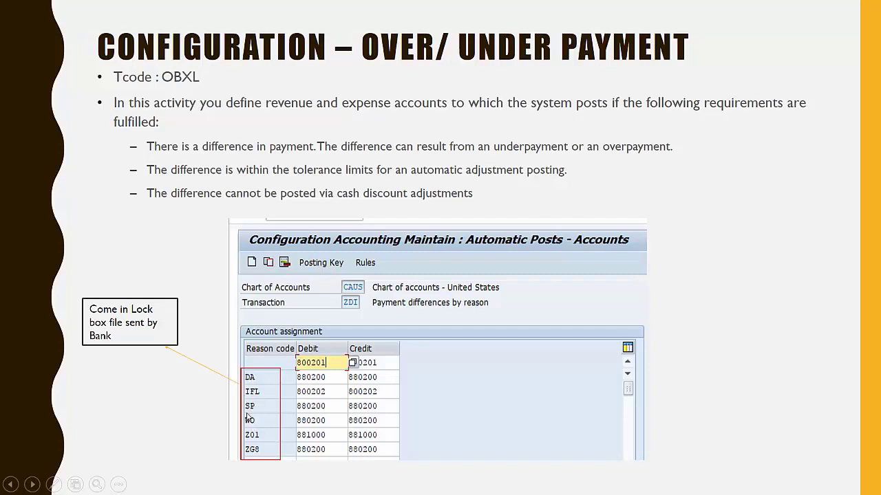
mouse_move(246, 439)
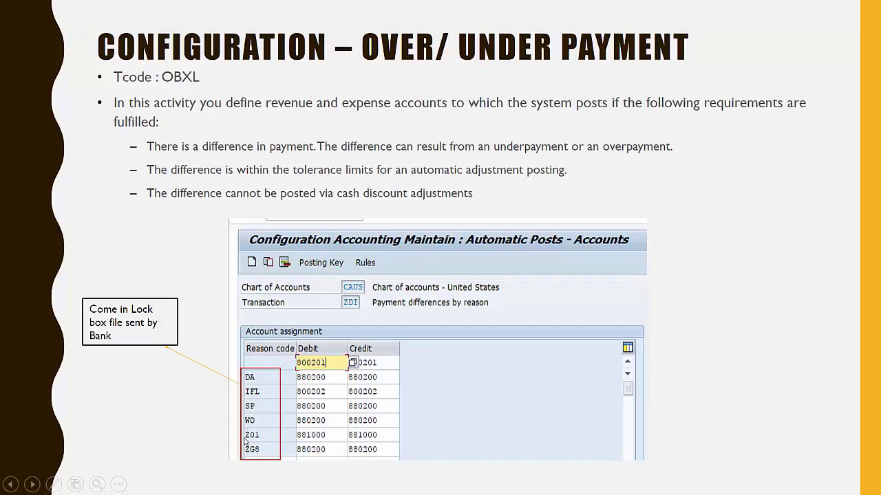
mouse_move(150, 348)
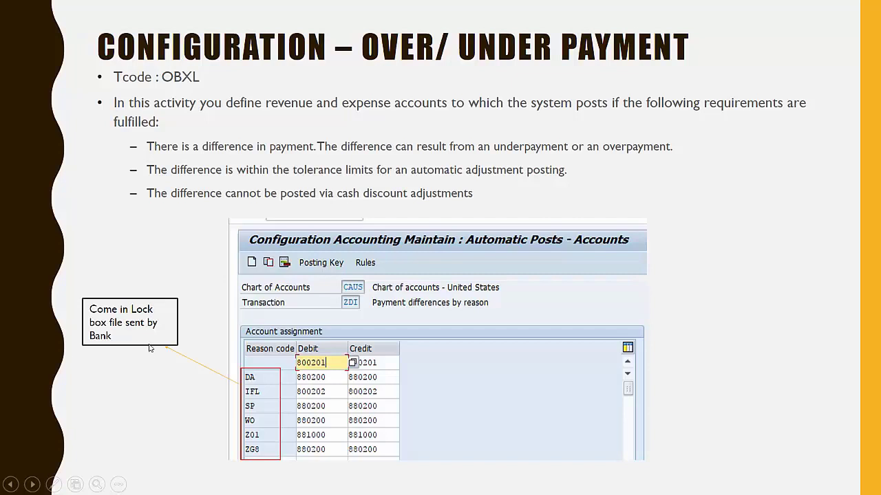
mouse_move(223, 388)
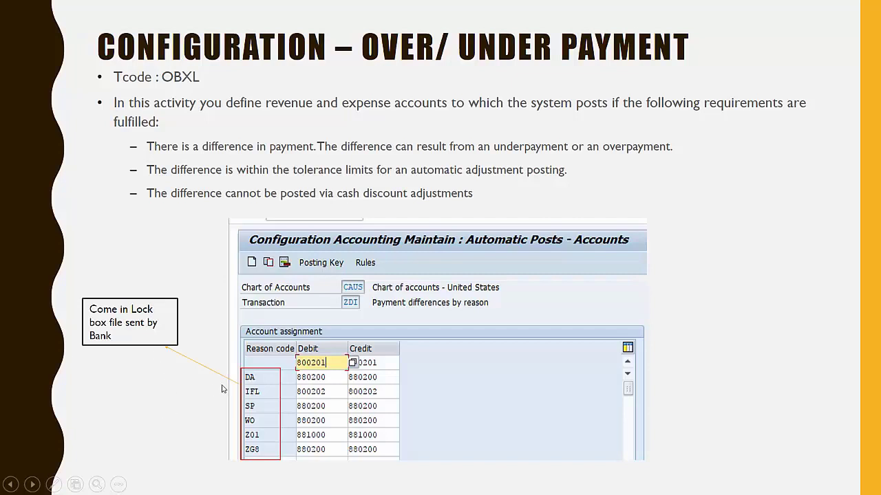
mouse_move(250, 390)
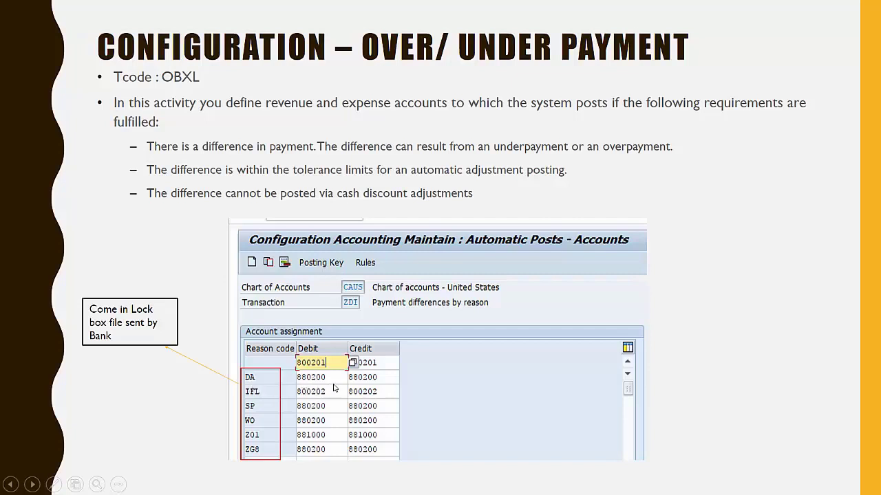
mouse_move(304, 391)
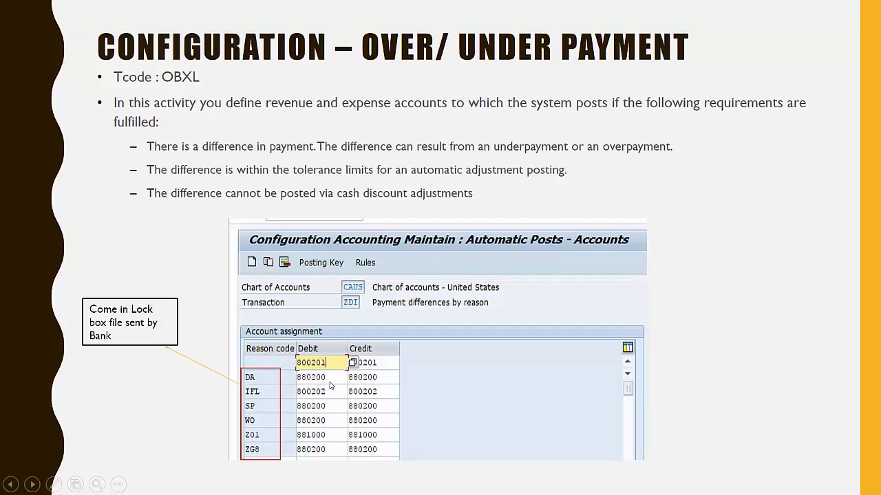
mouse_move(272, 361)
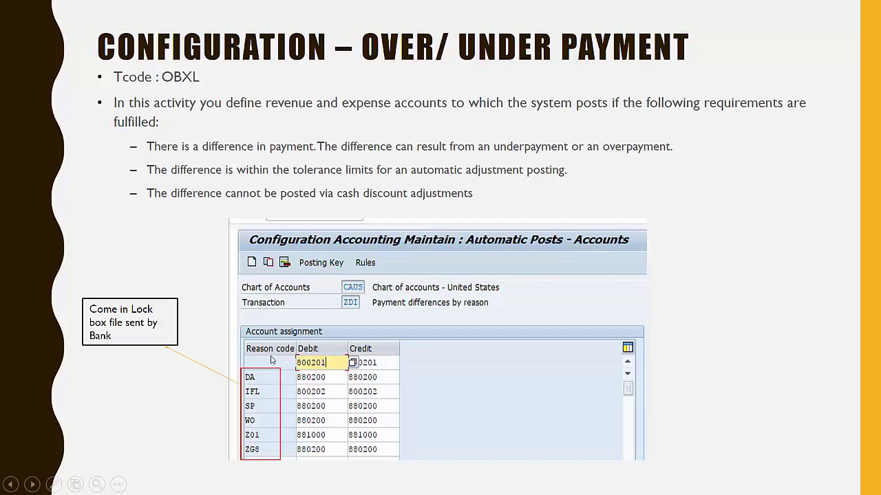
mouse_move(253, 367)
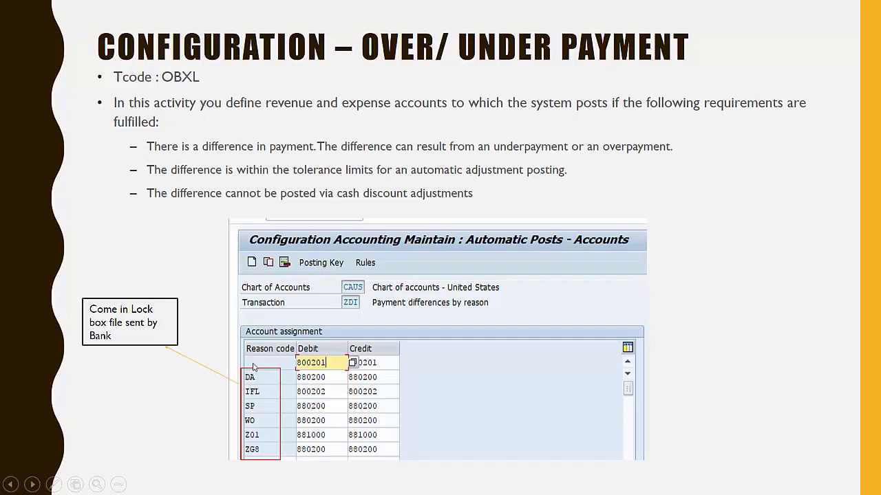
mouse_move(310, 394)
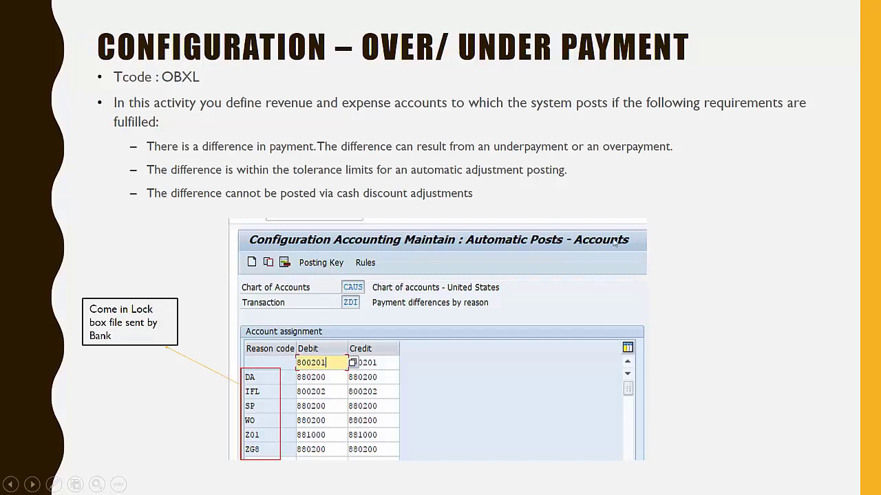
mouse_move(773, 217)
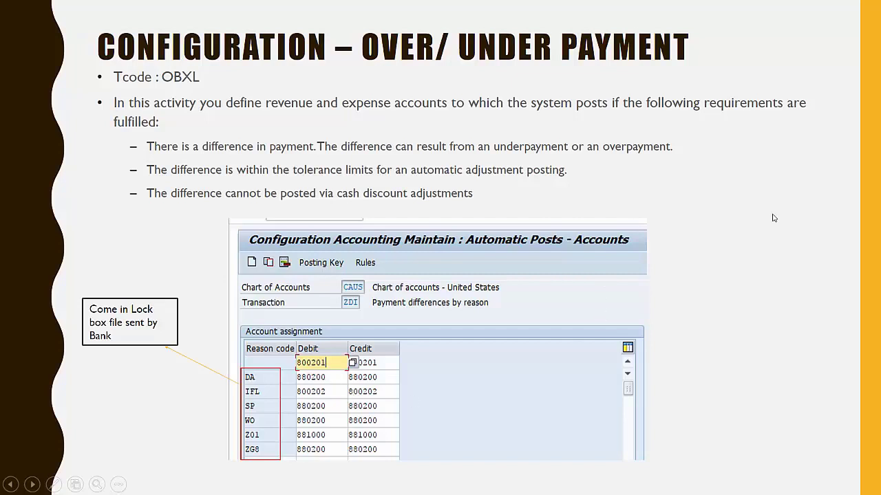